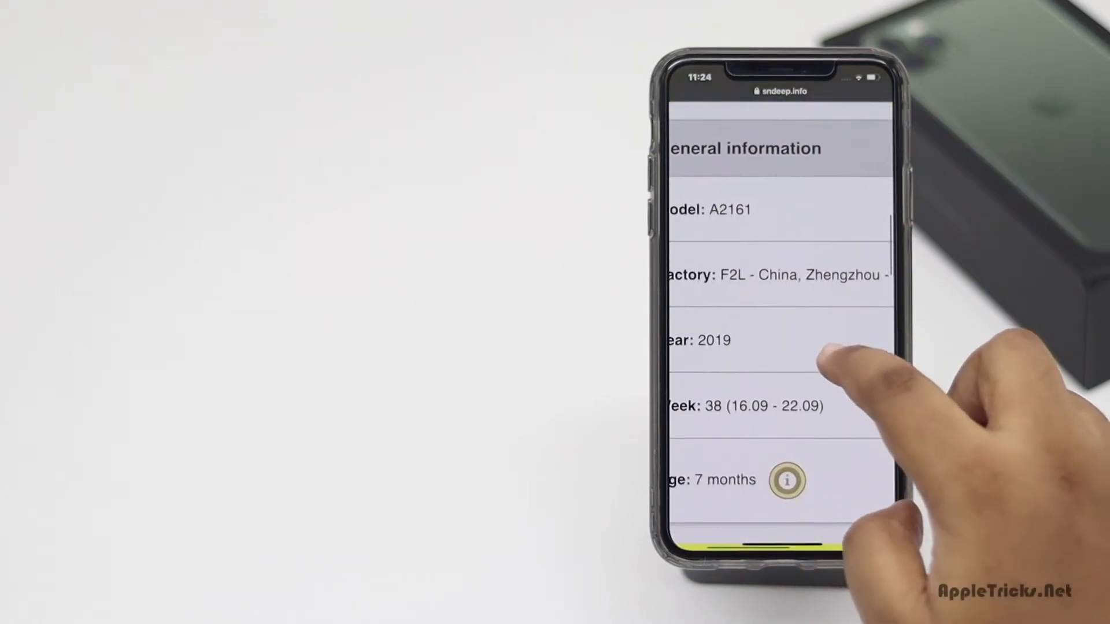
View the iPhone's serial number under Settings > General > About
scroll(down, 3)
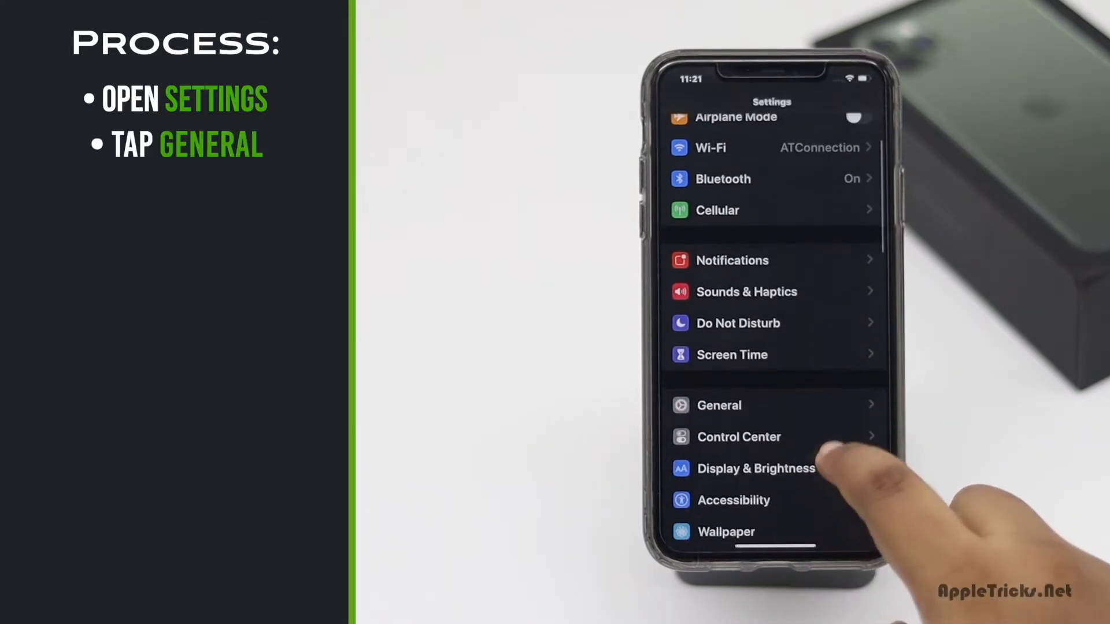
click(718, 405)
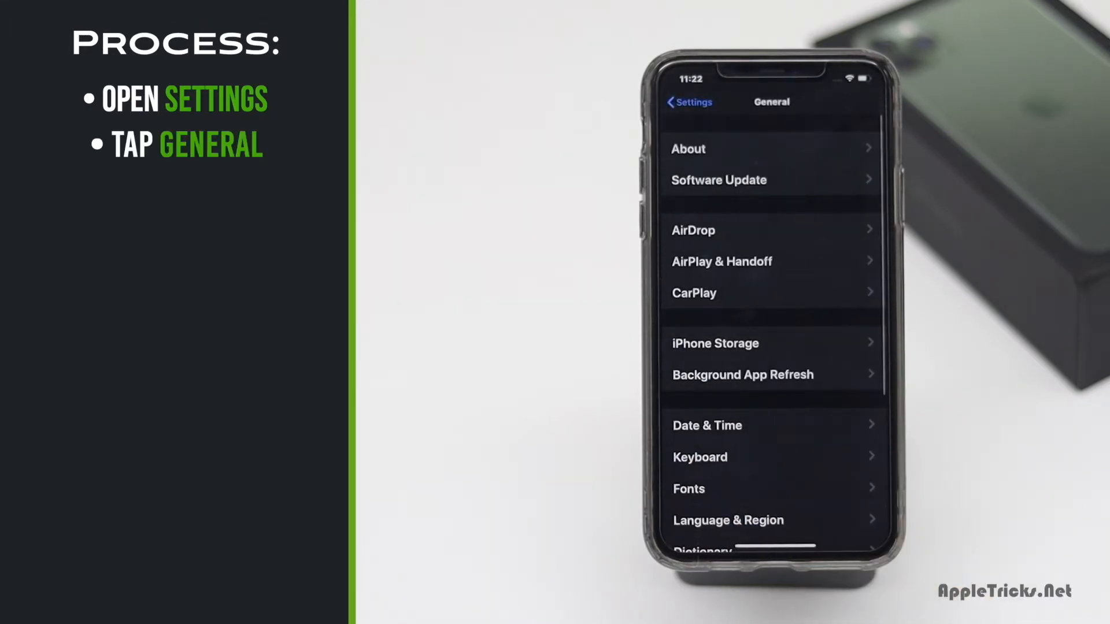
click(687, 148)
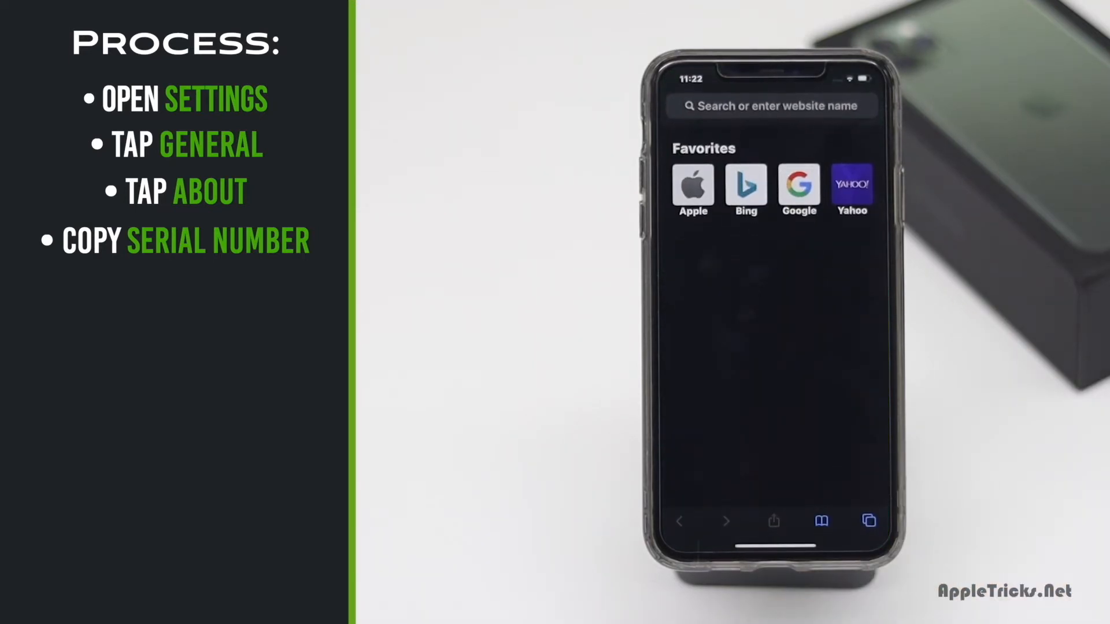
Load sndeep.info in Safari from the address bar
click(771, 105)
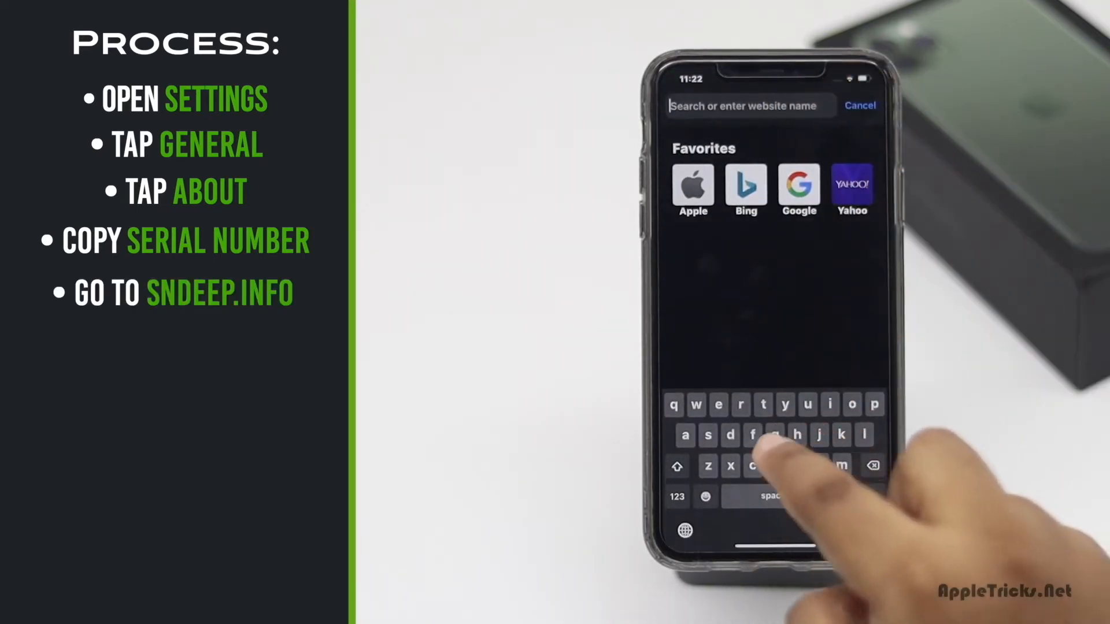
text(sndeep.info)
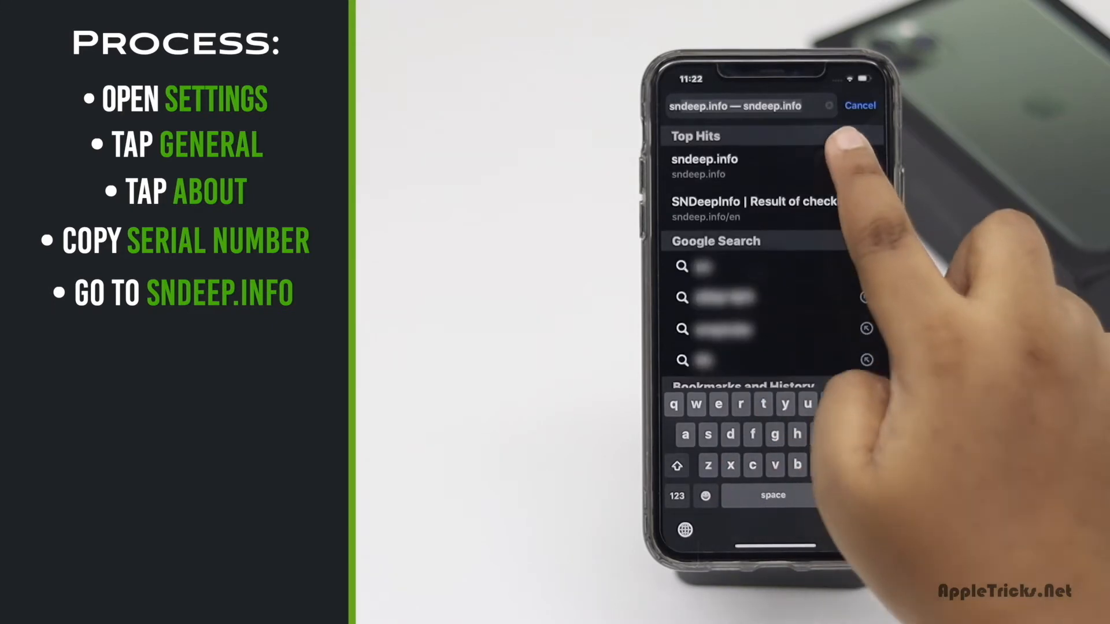
click(703, 160)
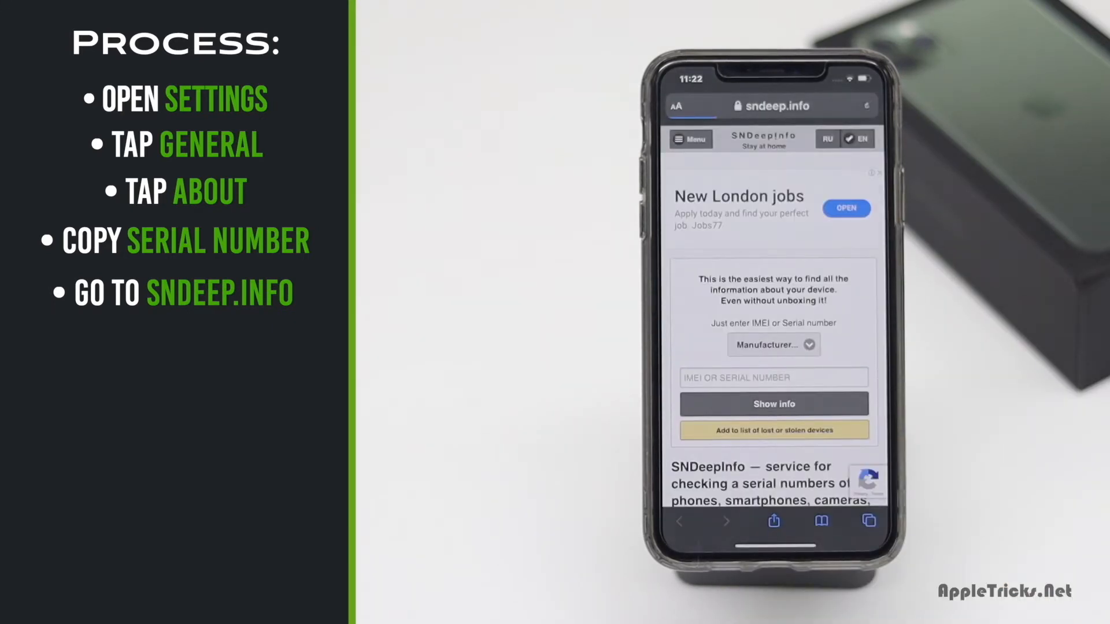
click(772, 344)
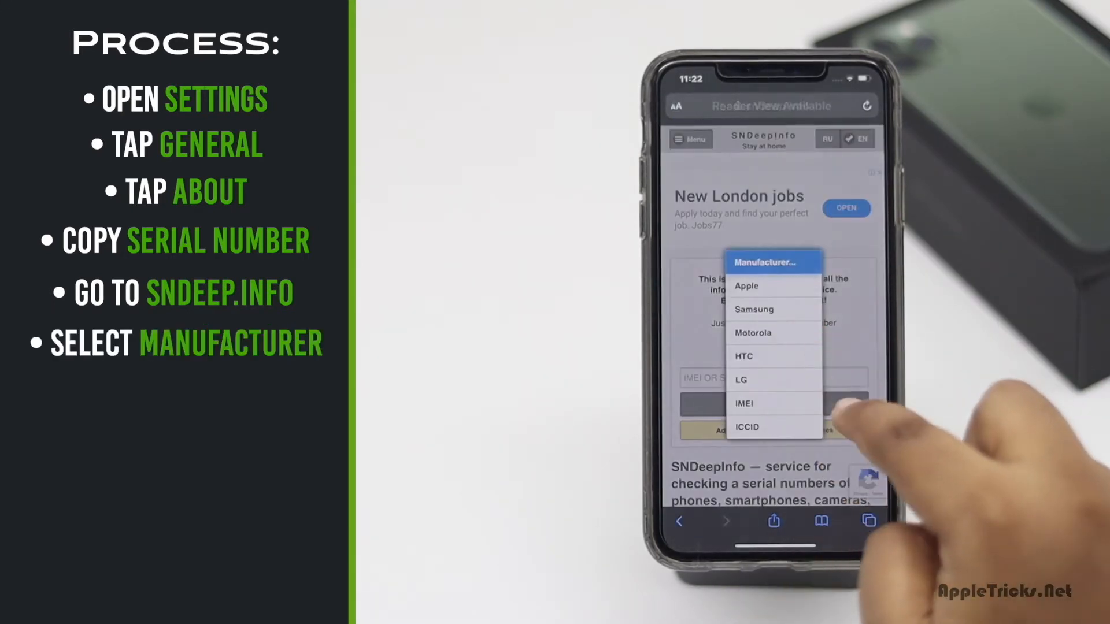
click(747, 286)
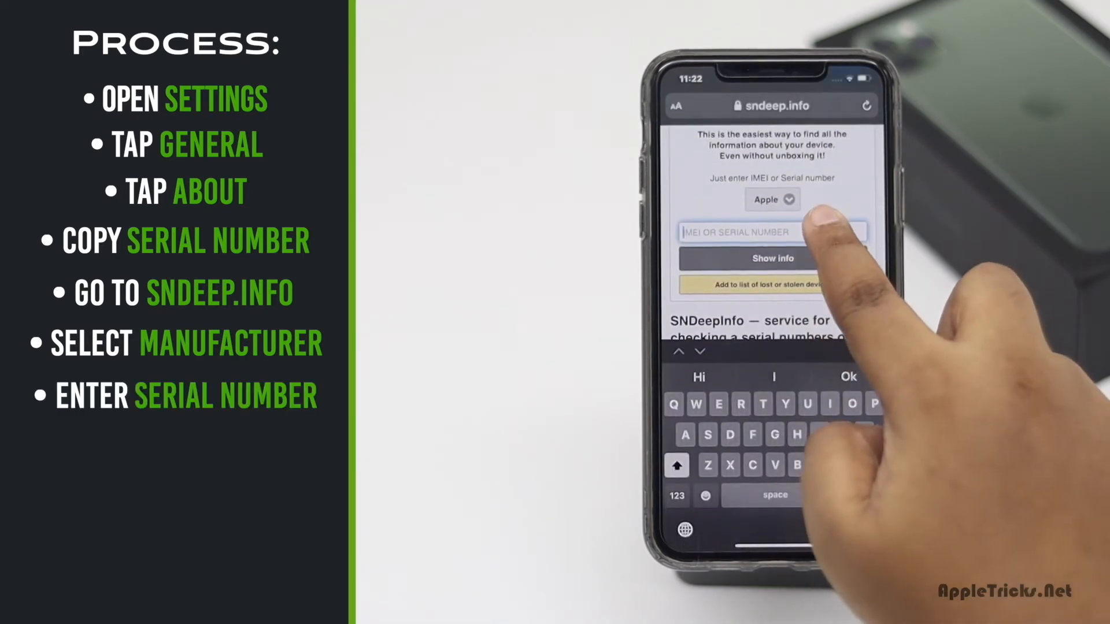
text(F2LZF4AYN70G)
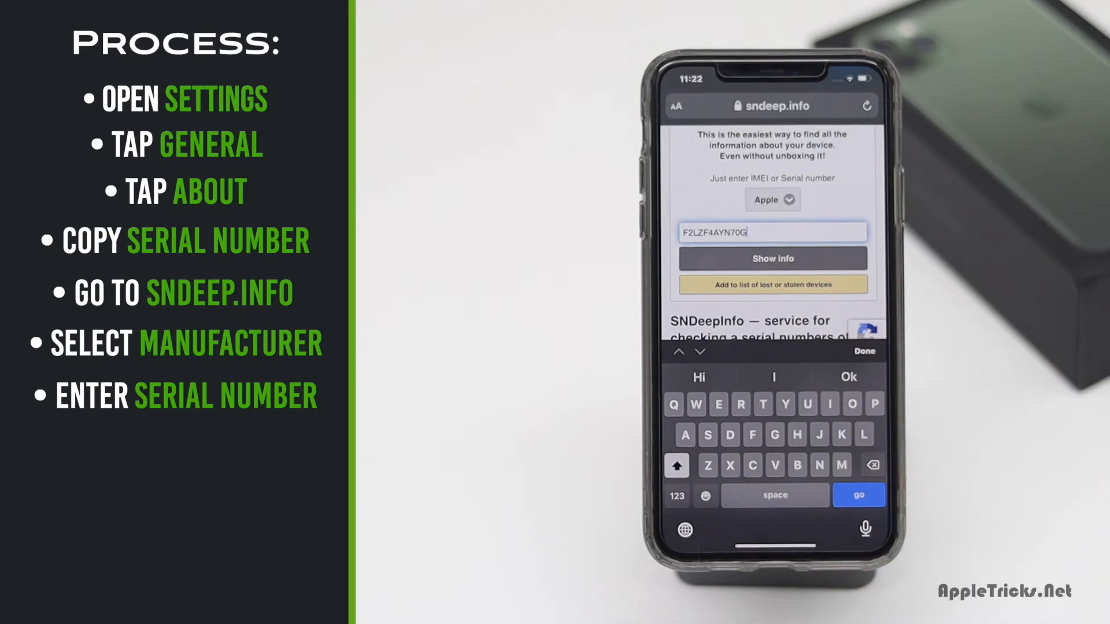
click(772, 258)
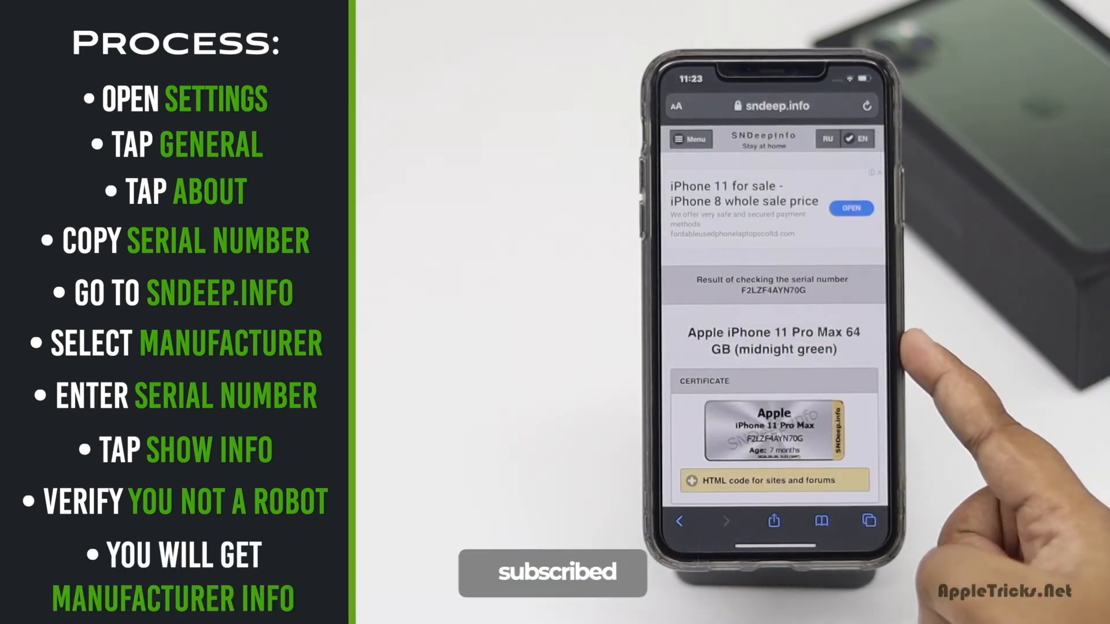
Scroll to the General information: model A2161, factory F2L, 2019, week 38, age 7 months
scroll(down, 3)
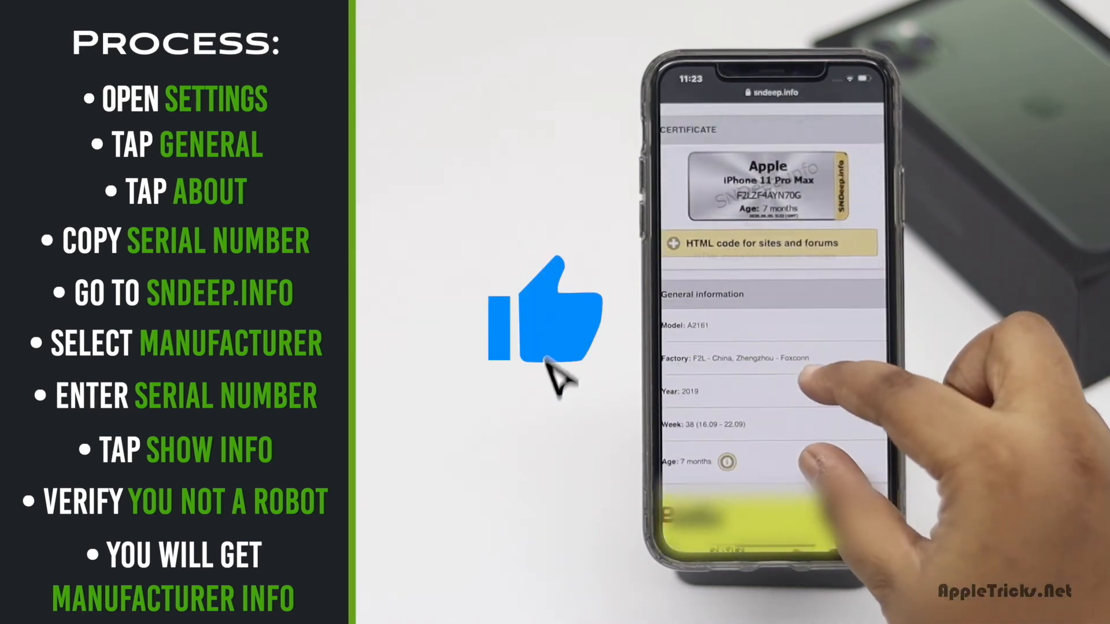
scroll(down, 3)
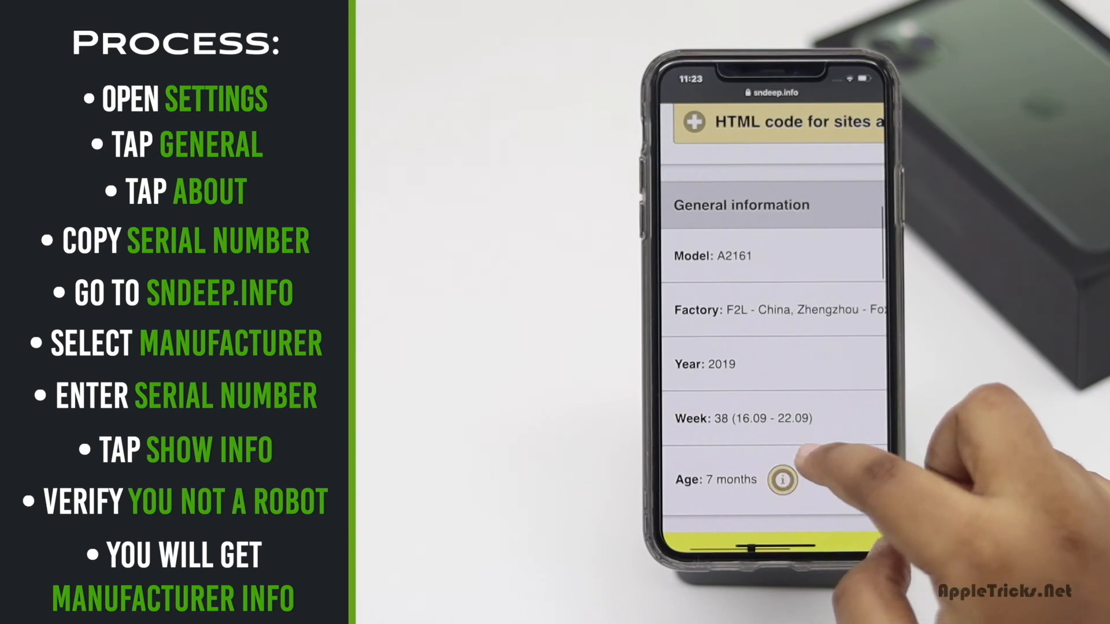